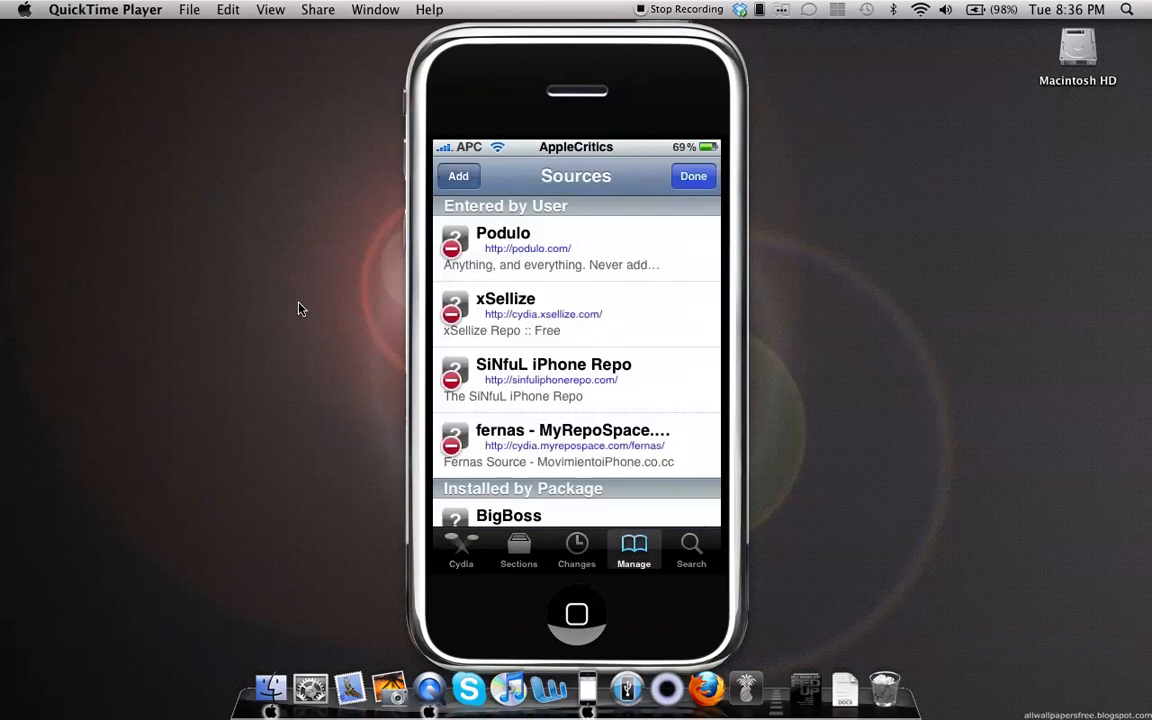
pyautogui.click(458, 176)
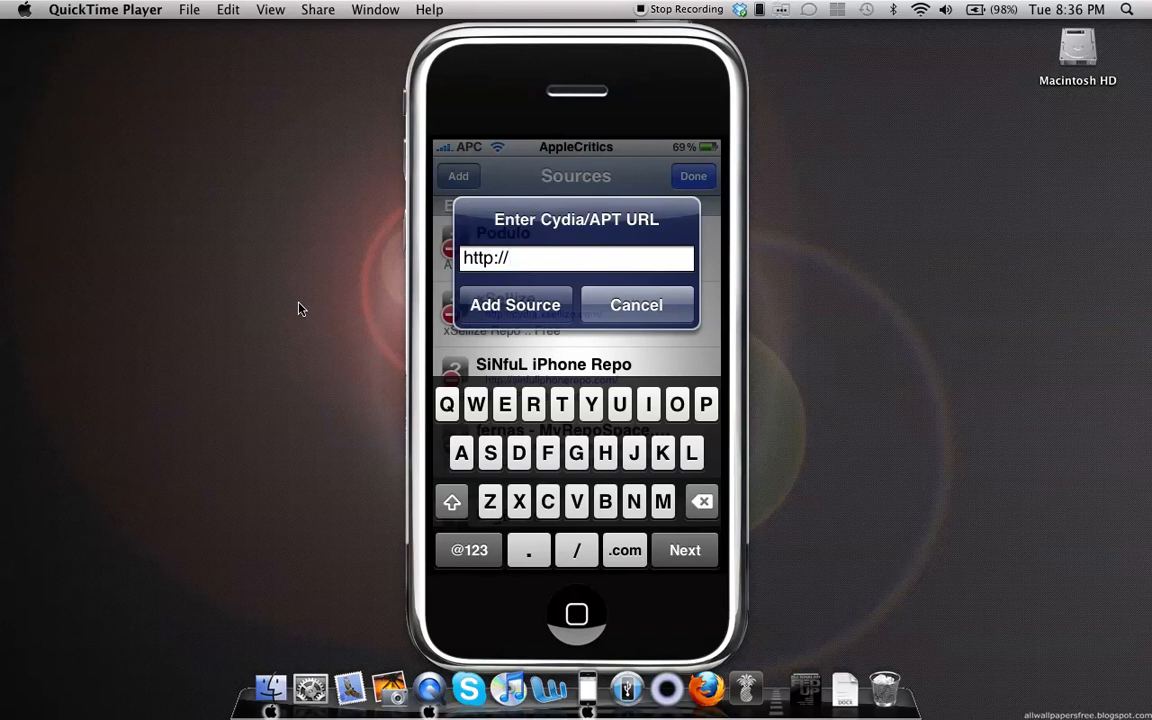
pyautogui.write('podulo.com')
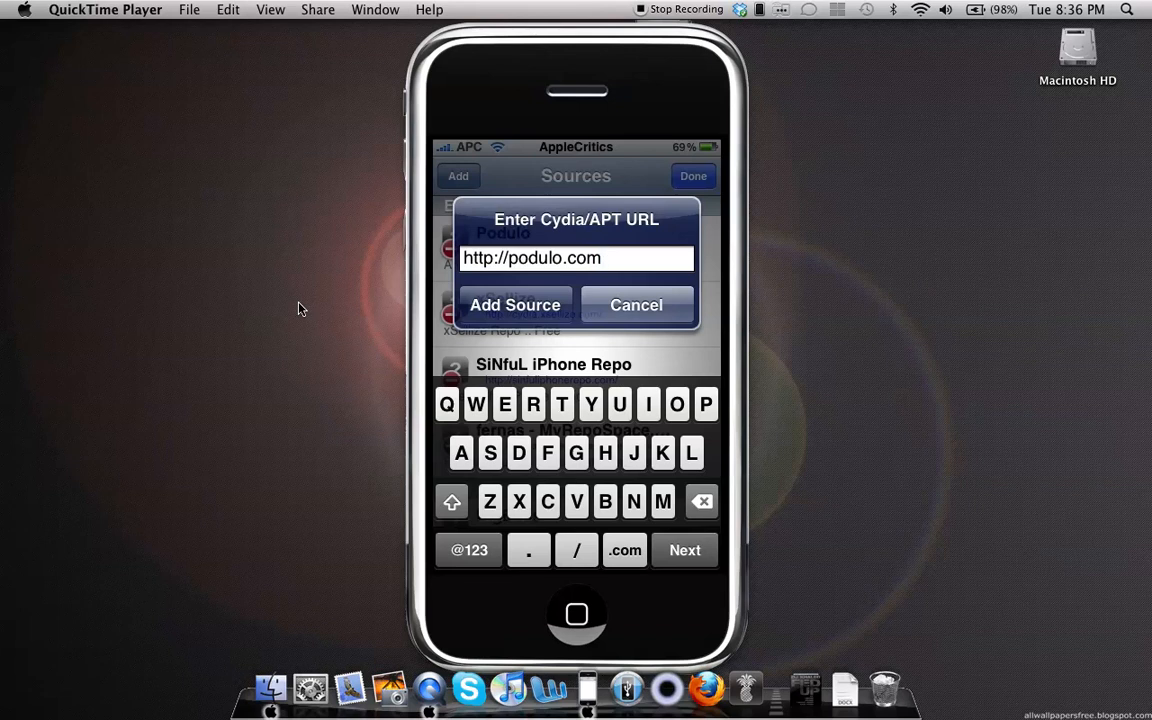
pyautogui.click(515, 305)
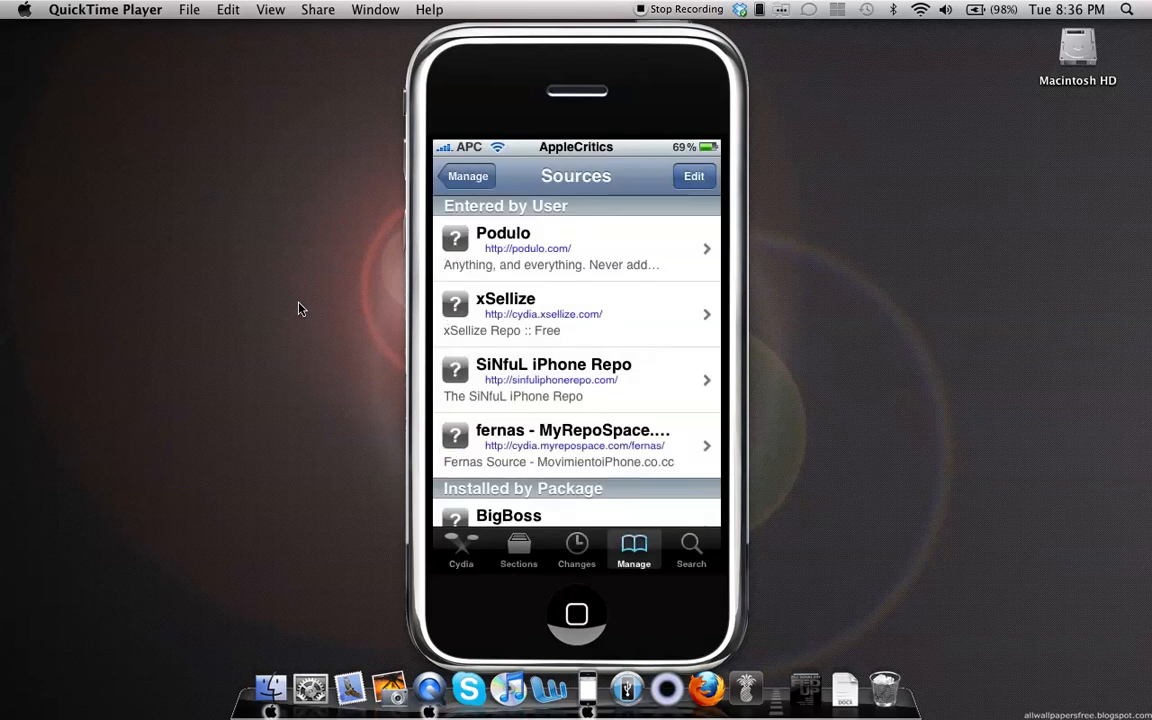
# Search Cydia for 'mystrings' and open the MyStrings 1.2 package page
pyautogui.click(691, 548)
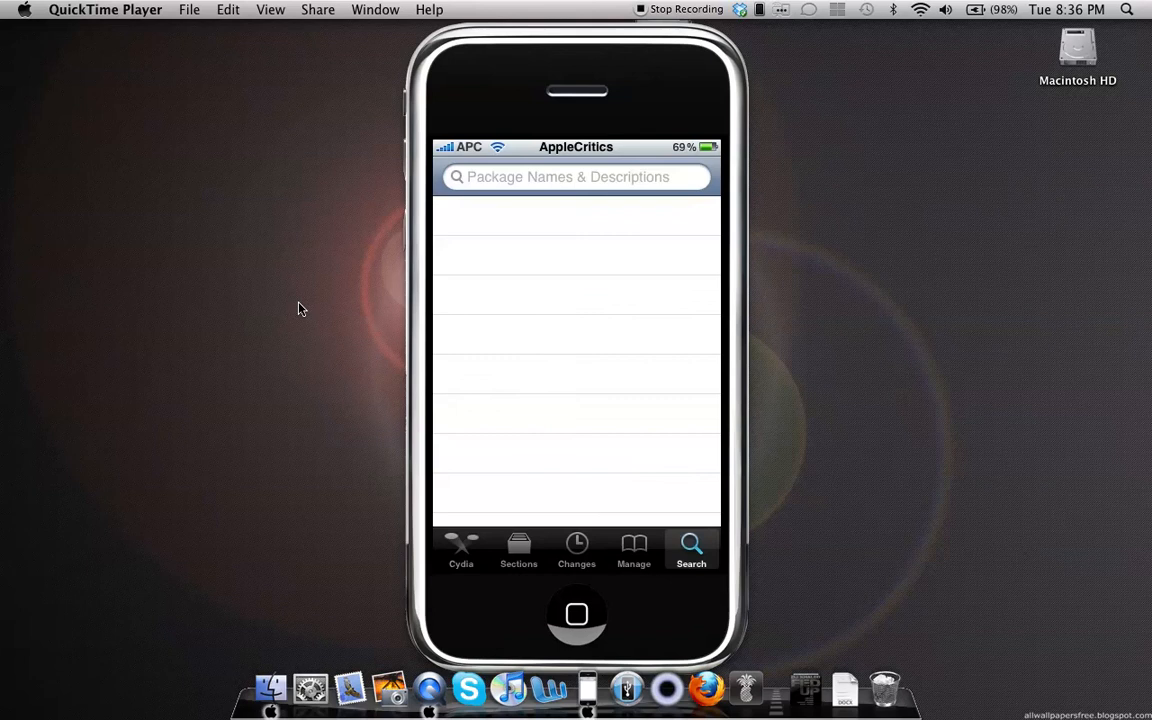
pyautogui.click(575, 177)
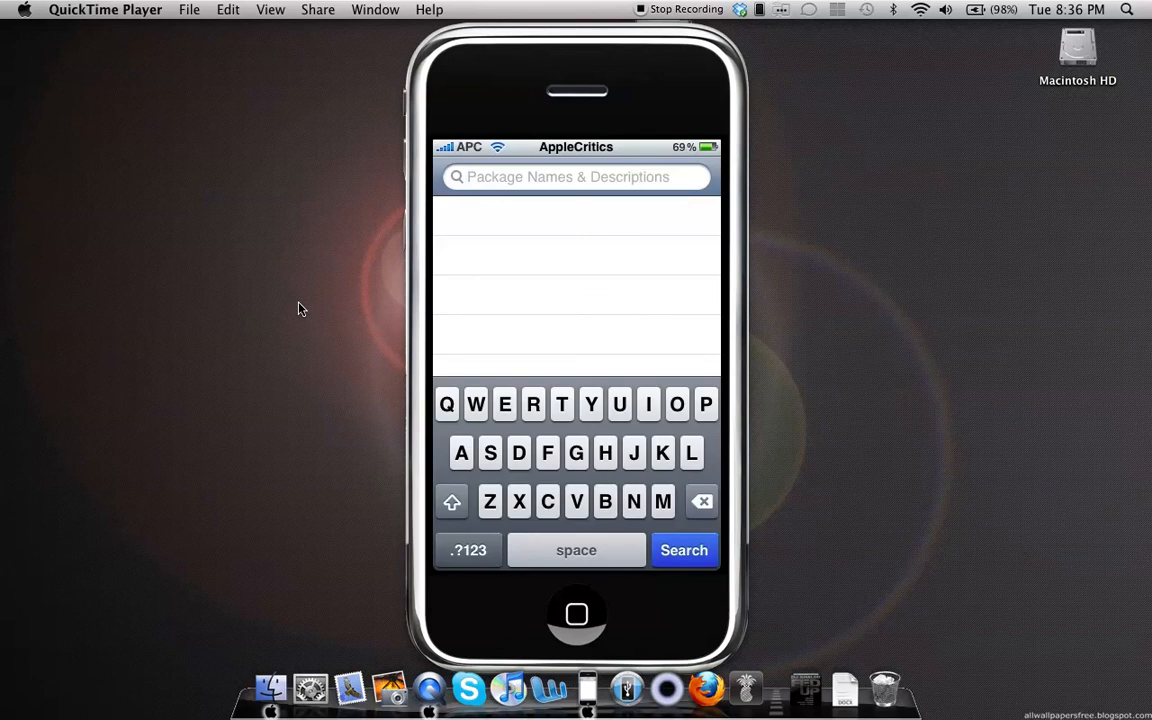
pyautogui.click(663, 452)
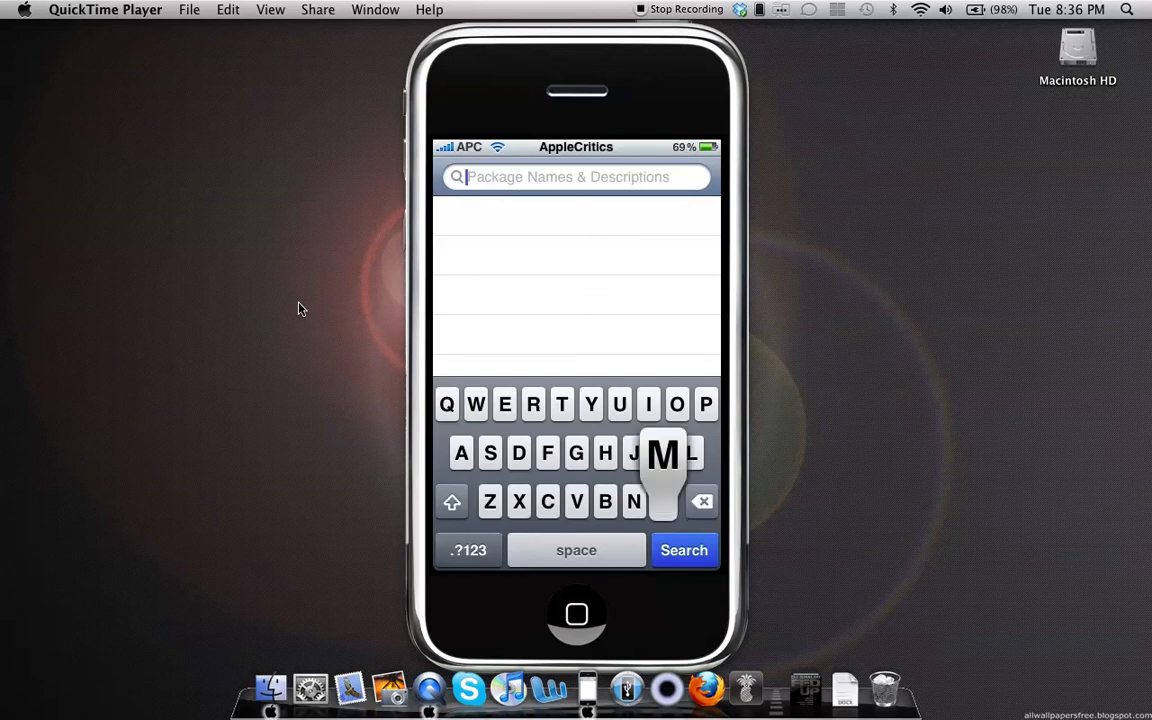
pyautogui.write('m')
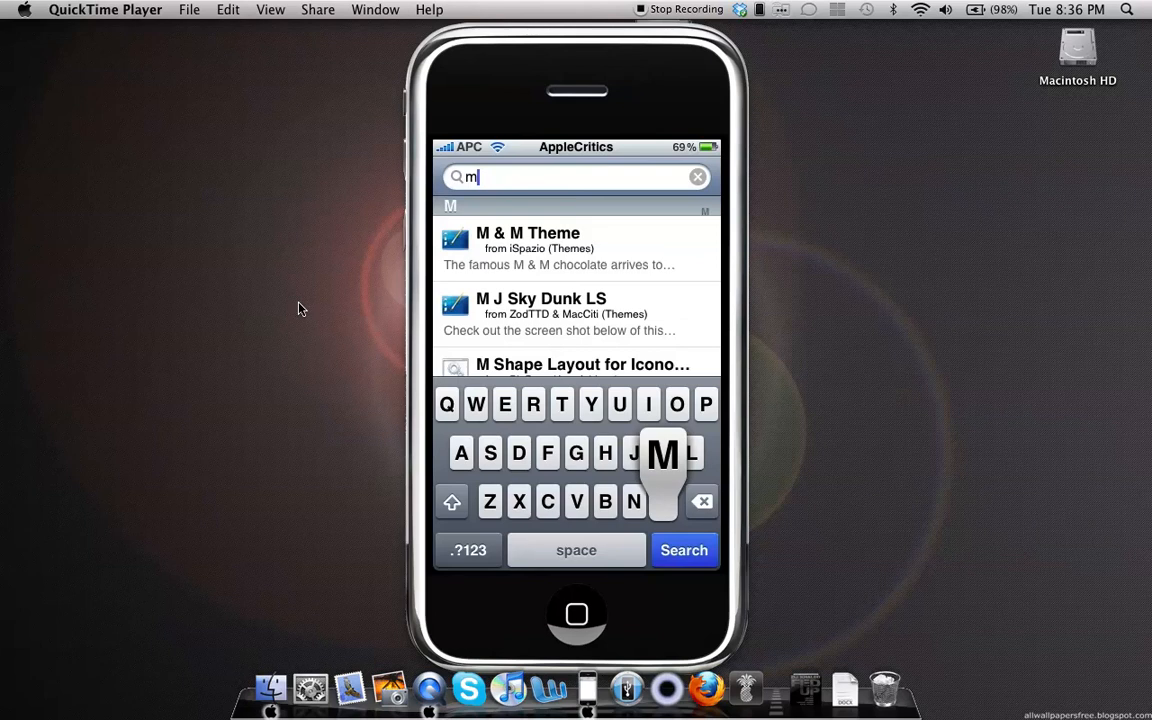
pyautogui.write('ystrings')
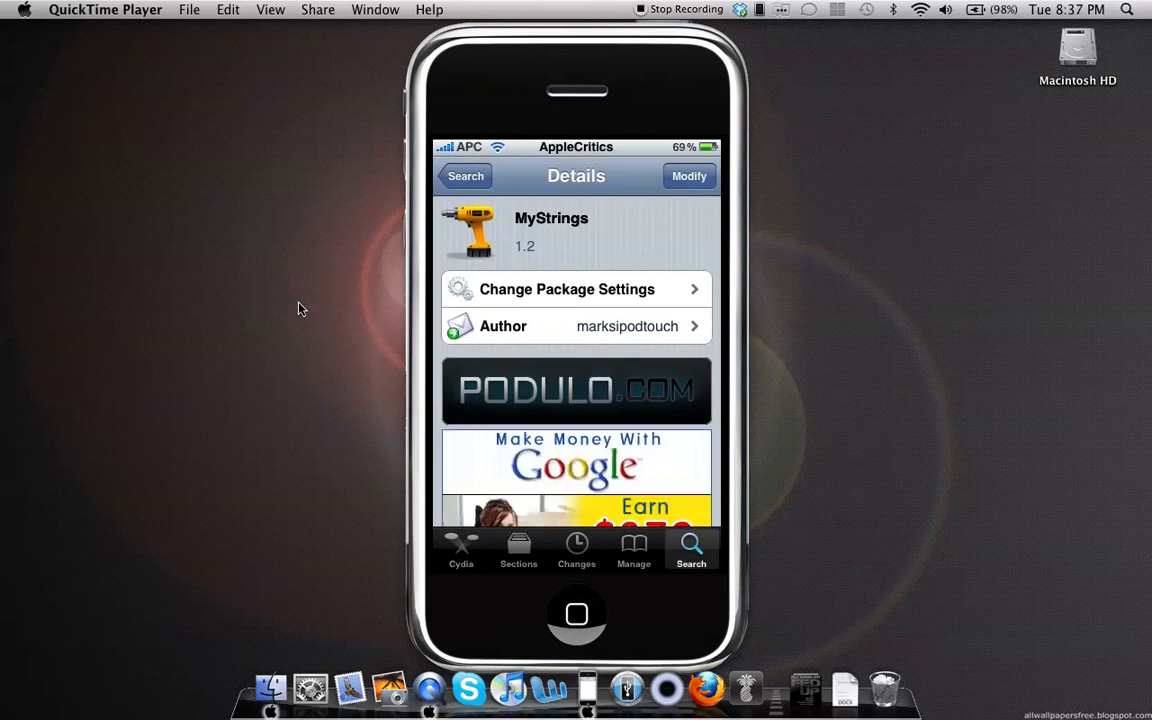
# Install the MyStrings package from its Cydia details page
pyautogui.click(576, 614)
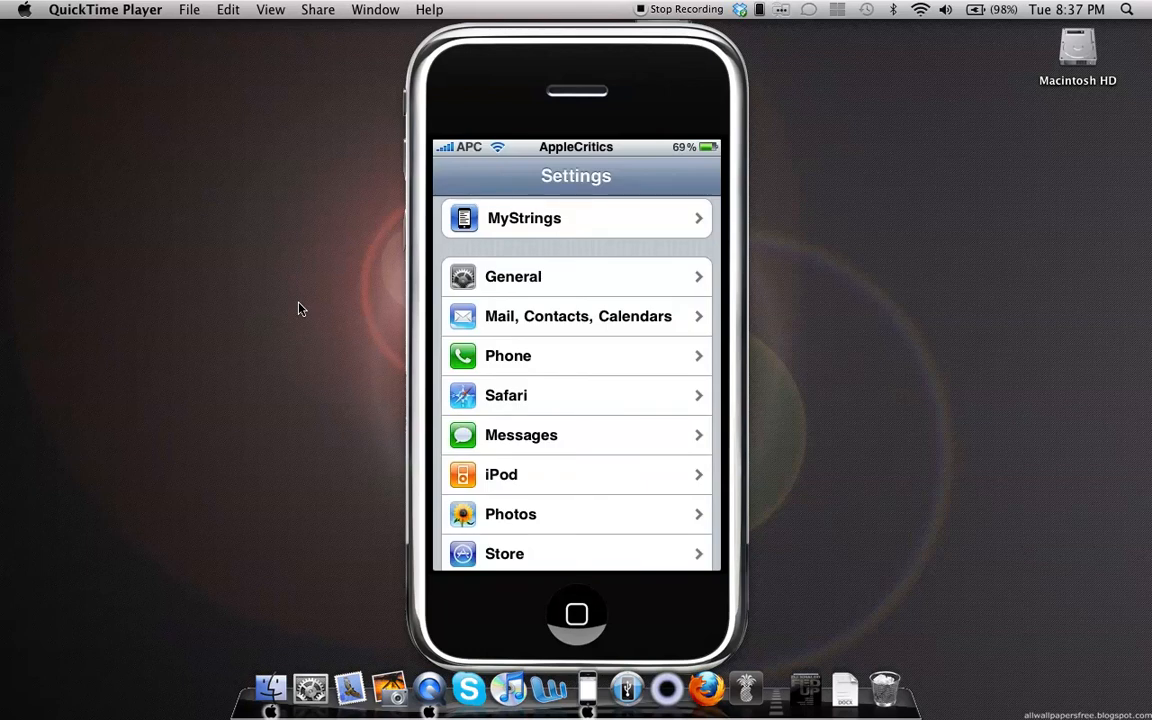
# Open MyStrings in Settings and scroll the Categories list to Sliders
pyautogui.click(575, 218)
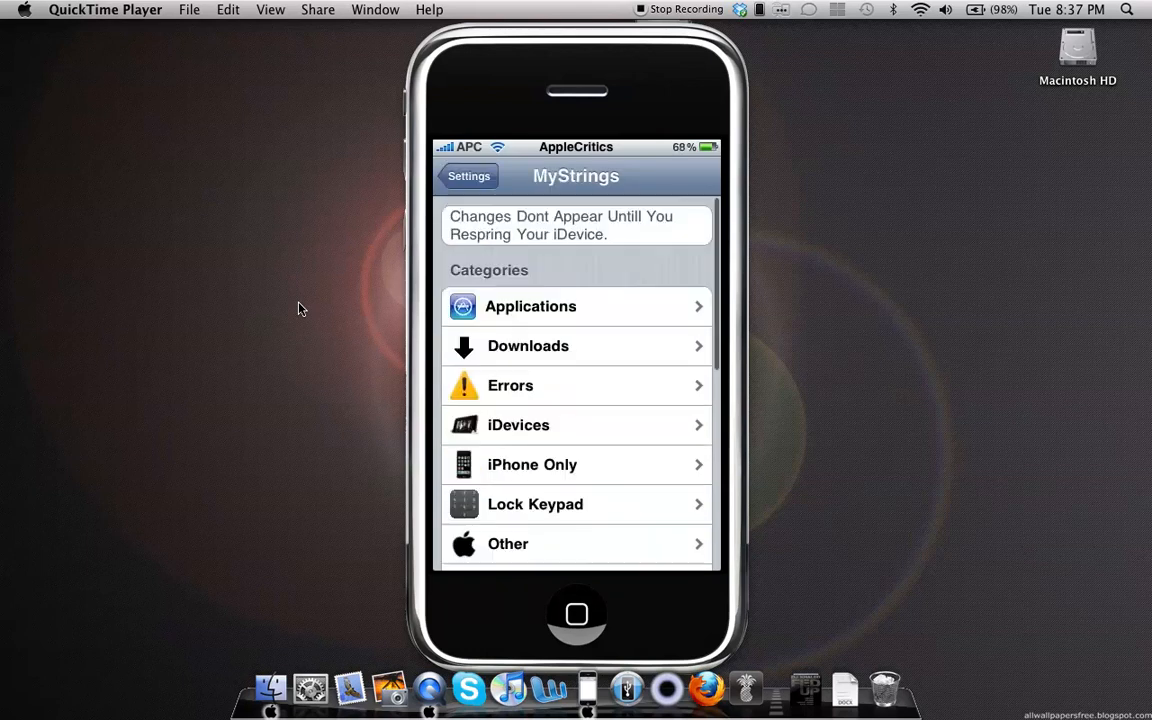
pyautogui.scroll(-3)
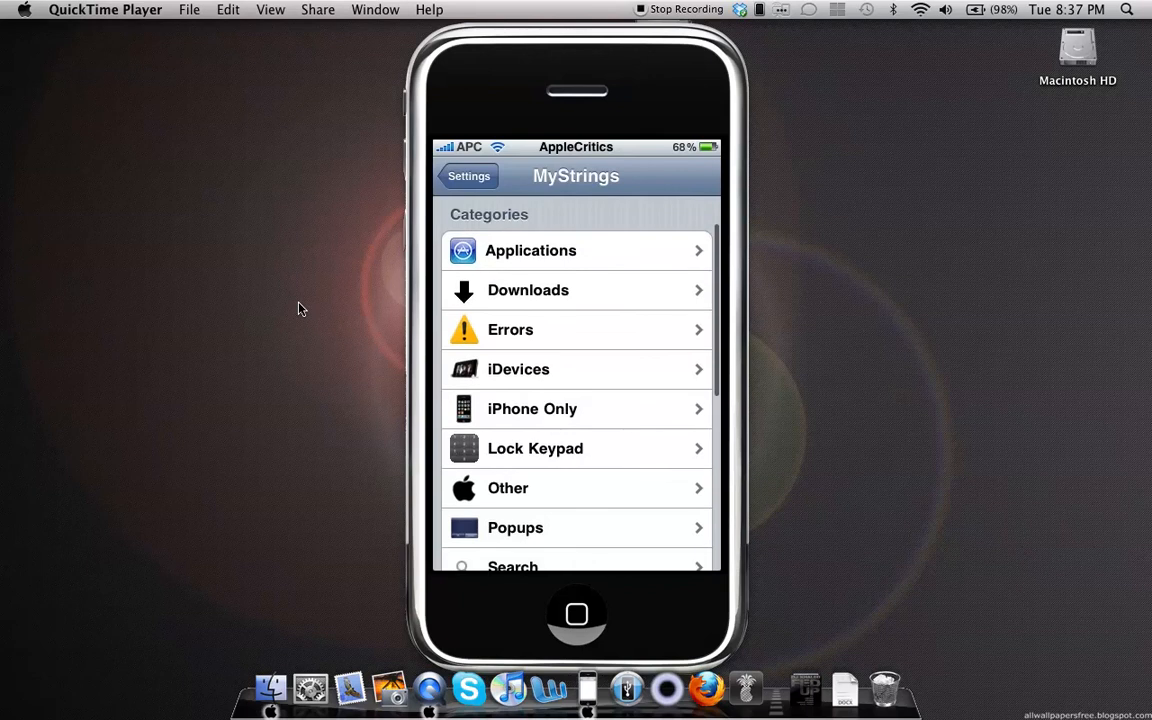
pyautogui.scroll(-3)
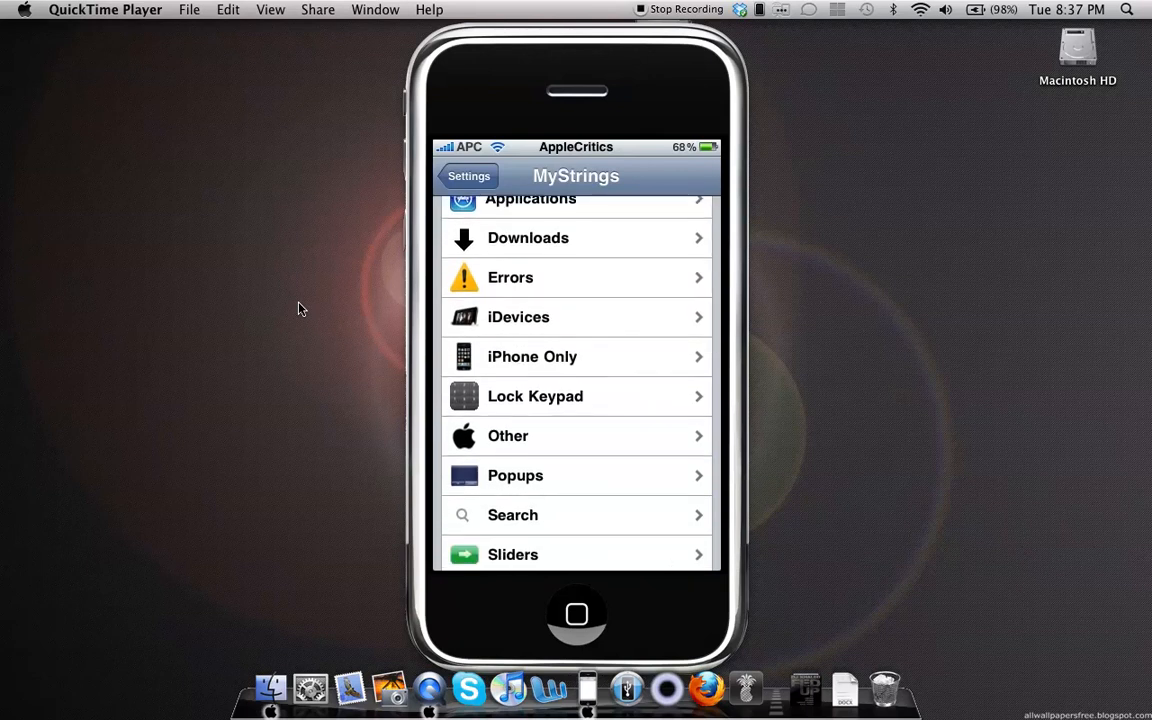
pyautogui.scroll(-3)
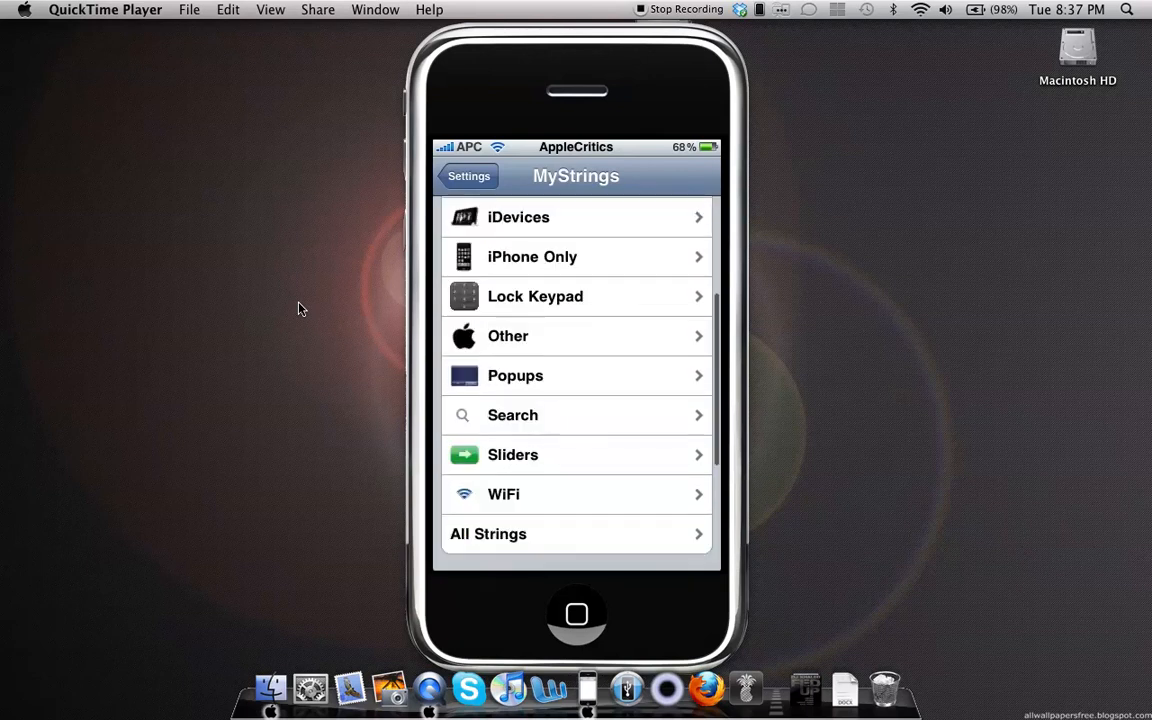
pyautogui.scroll(-3)
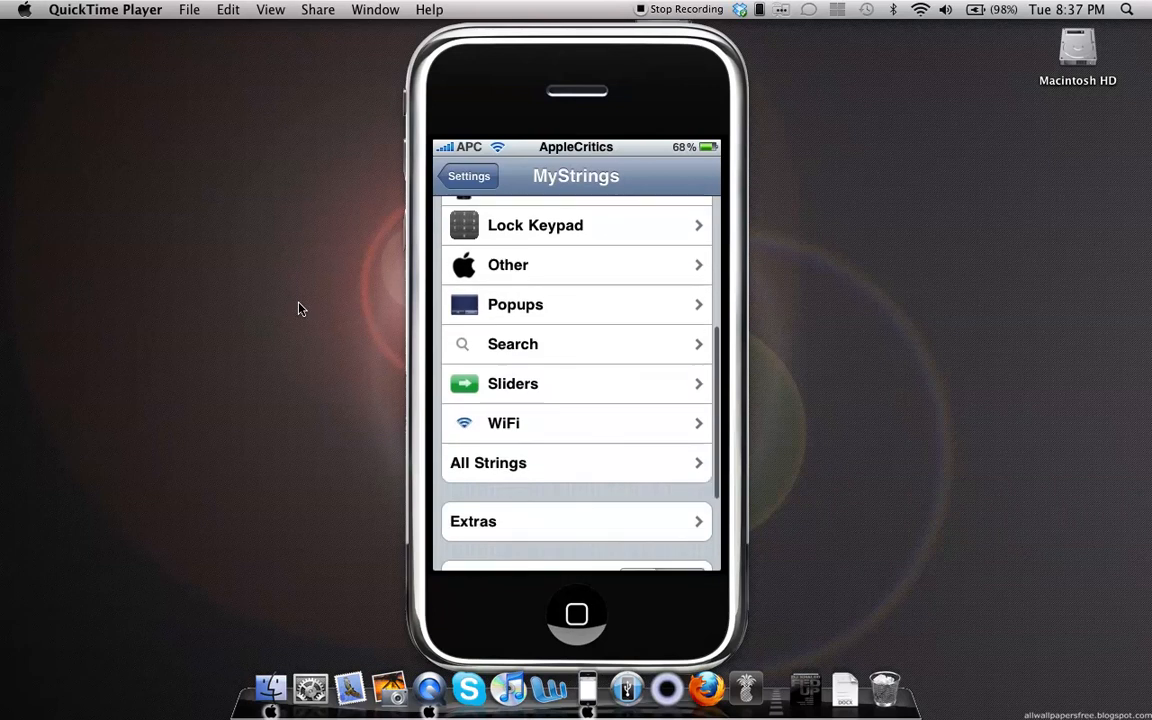
pyautogui.scroll(-3)
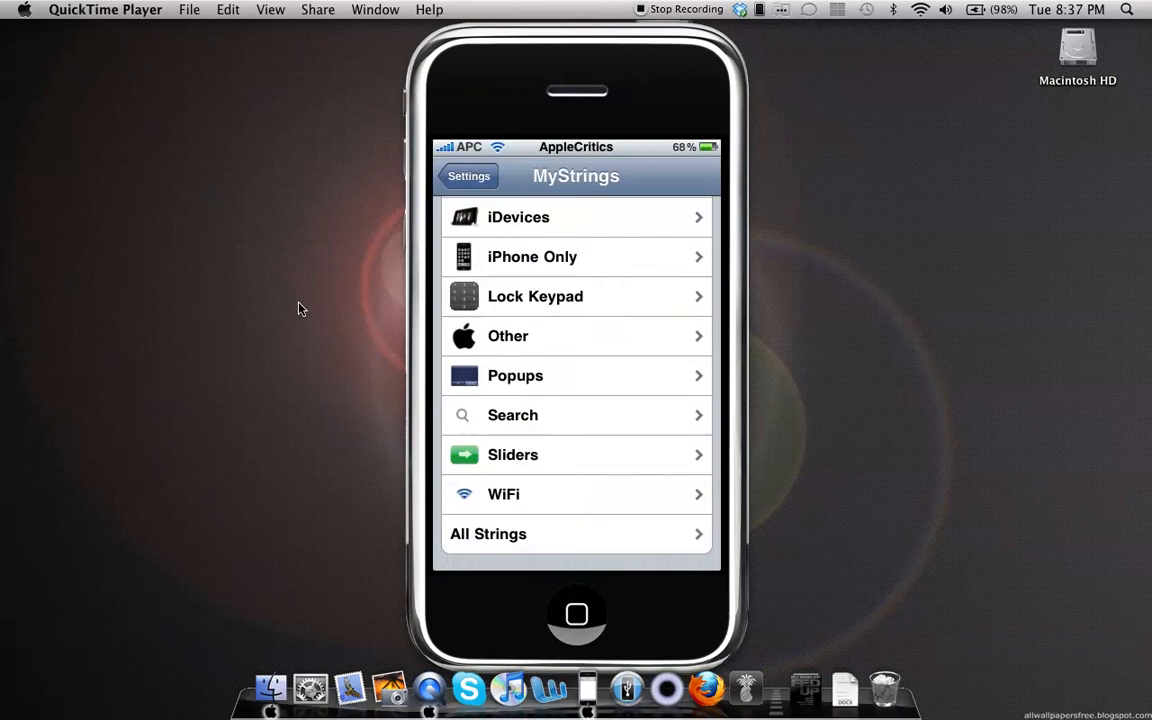
pyautogui.scroll(-3)
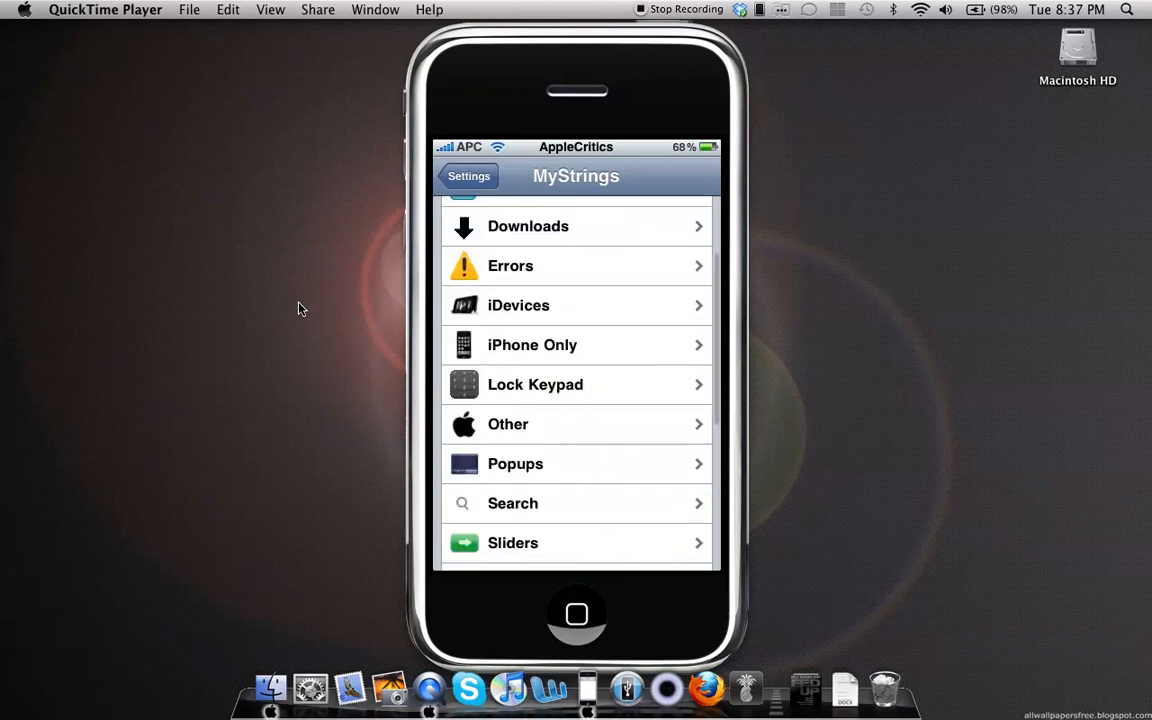
pyautogui.scroll(-3)
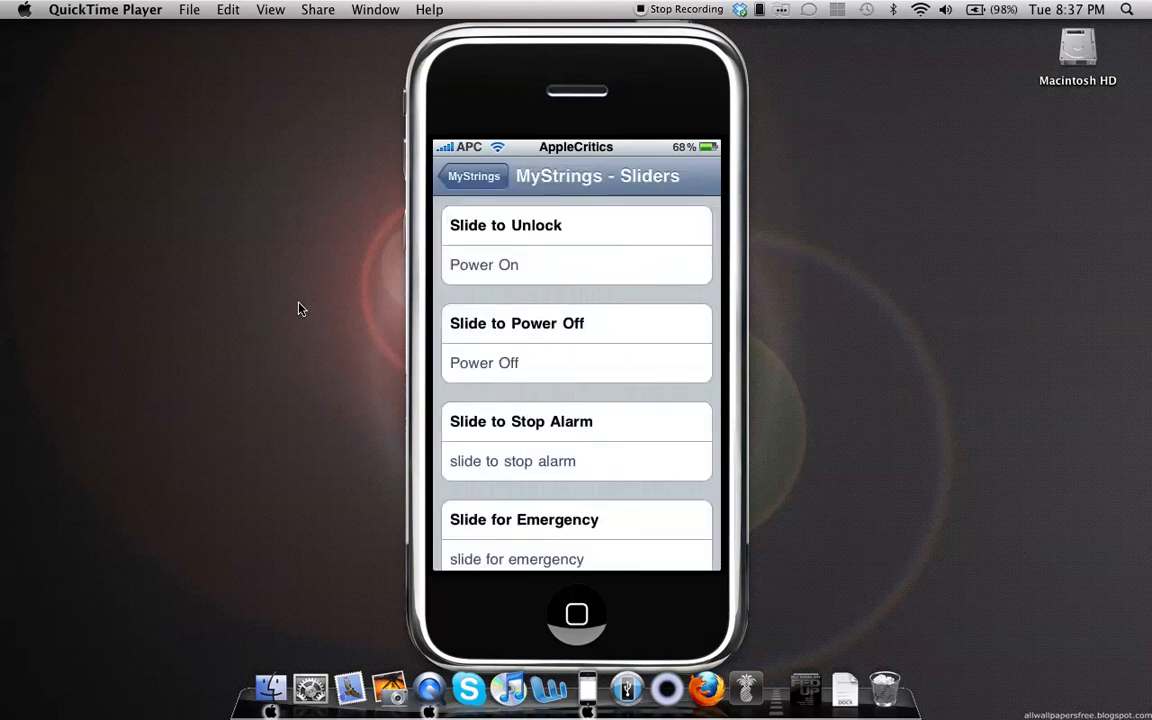
# Change the Slide to Unlock text to 'Power On' and unlock with the new slider
pyautogui.click(576, 265)
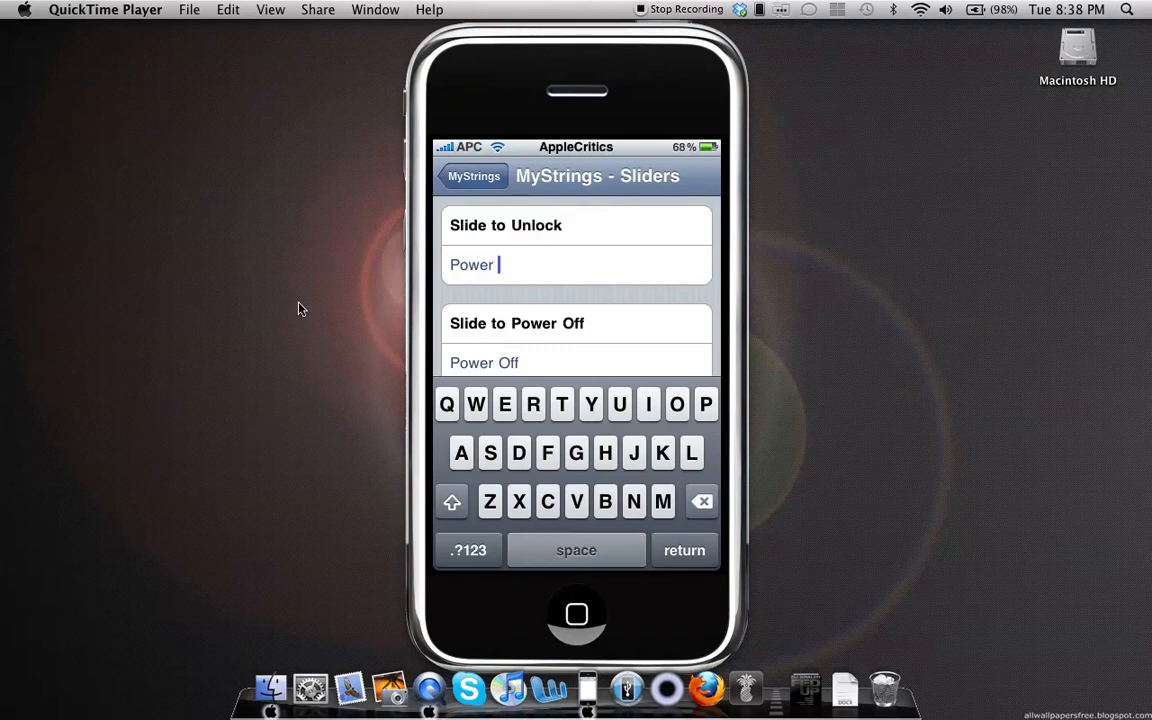
pyautogui.write('On')
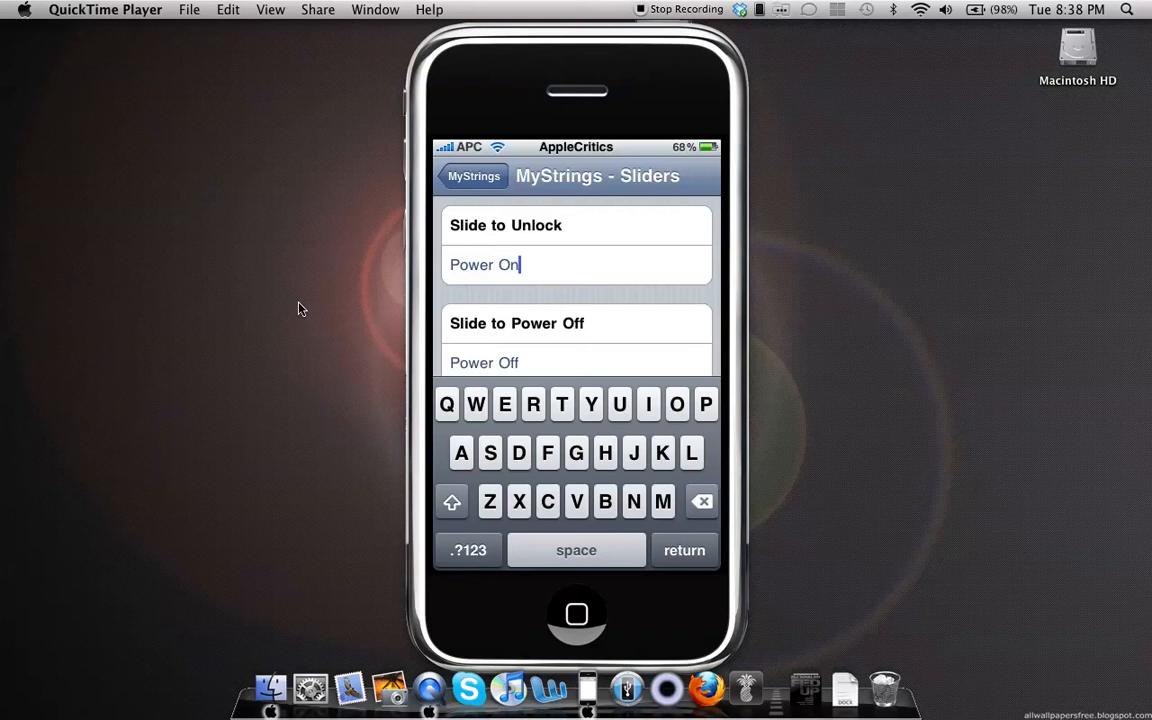
pyautogui.scroll(-3)
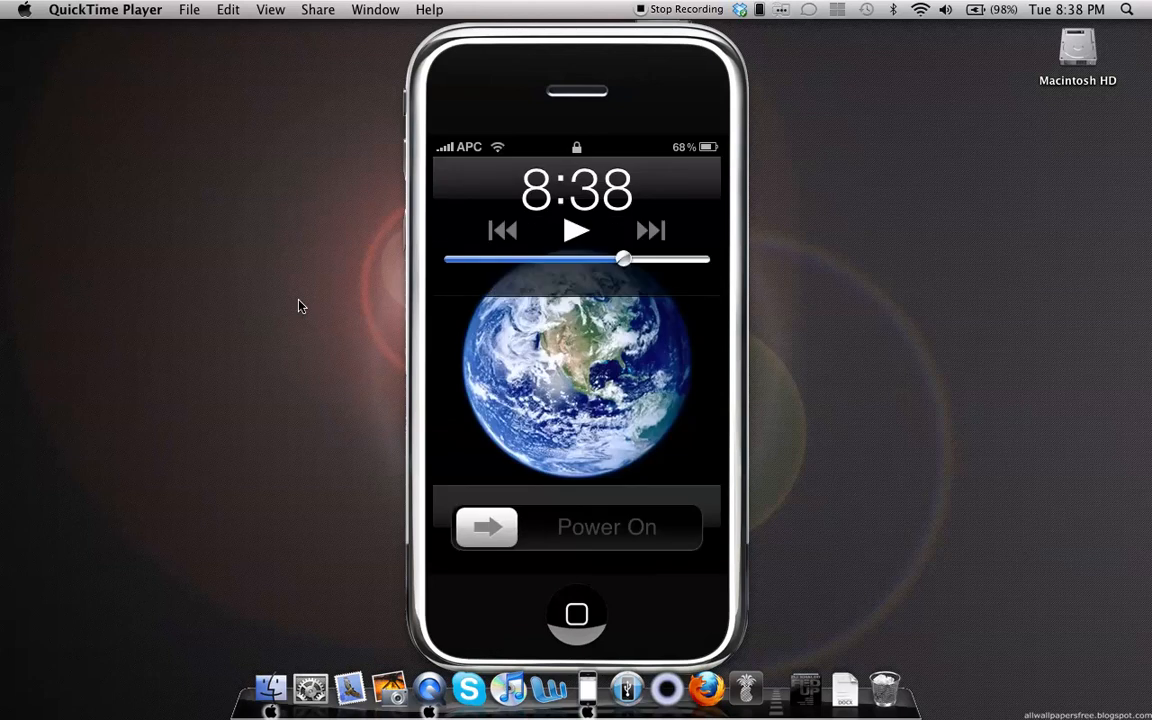
pyautogui.moveTo(487, 527); pyautogui.dragTo(533, 527)
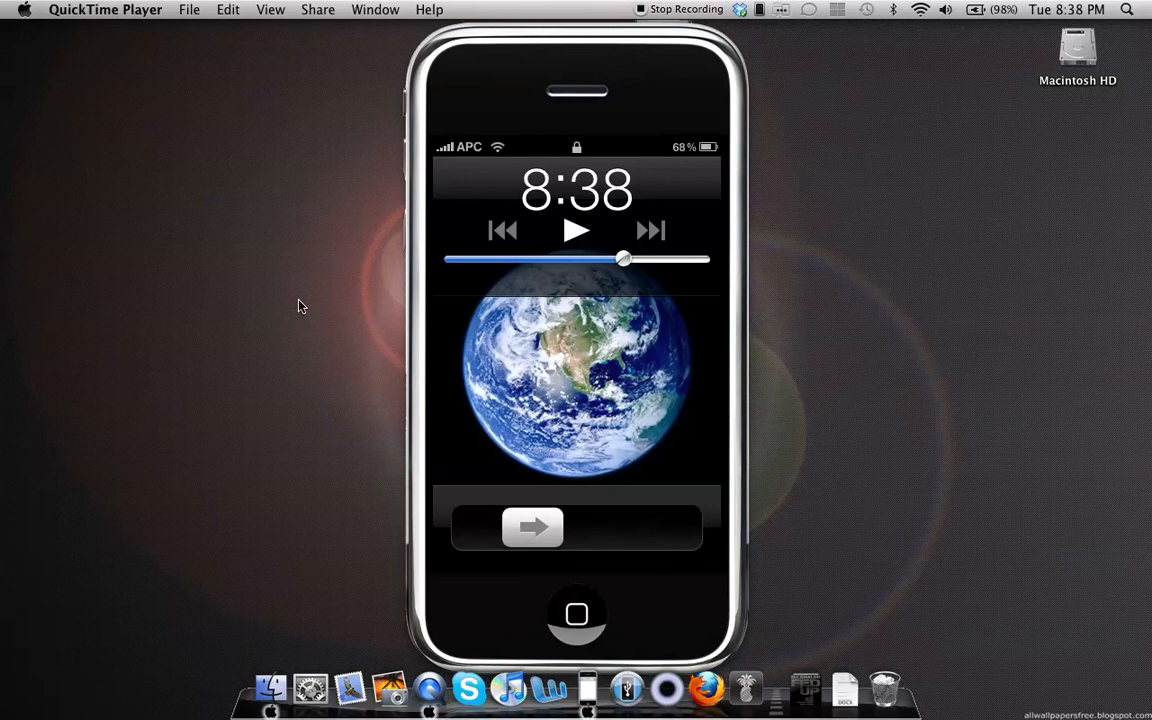